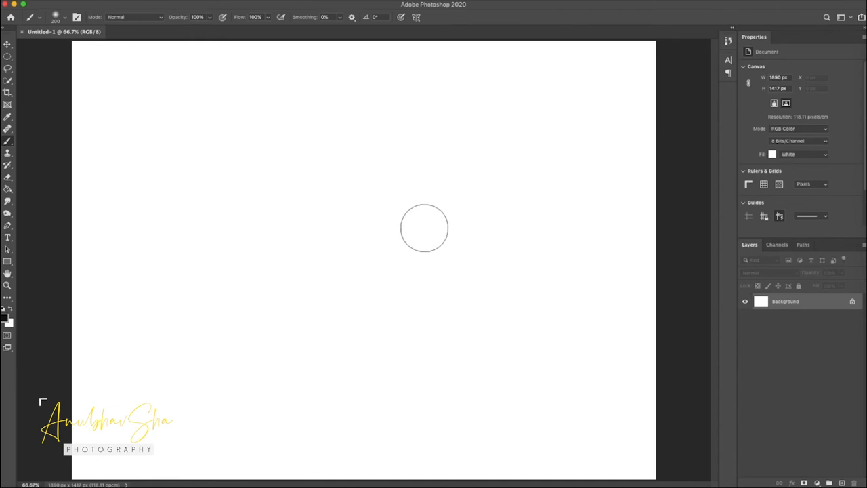
mouse_move(705, 366)
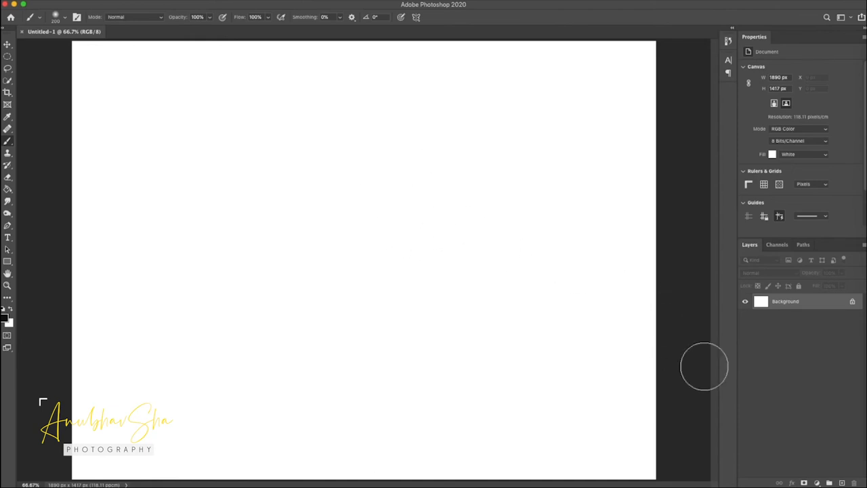
- Open the Unsplash corgi-on-orange photo in a new tab beside the blank document
left_click(170, 31)
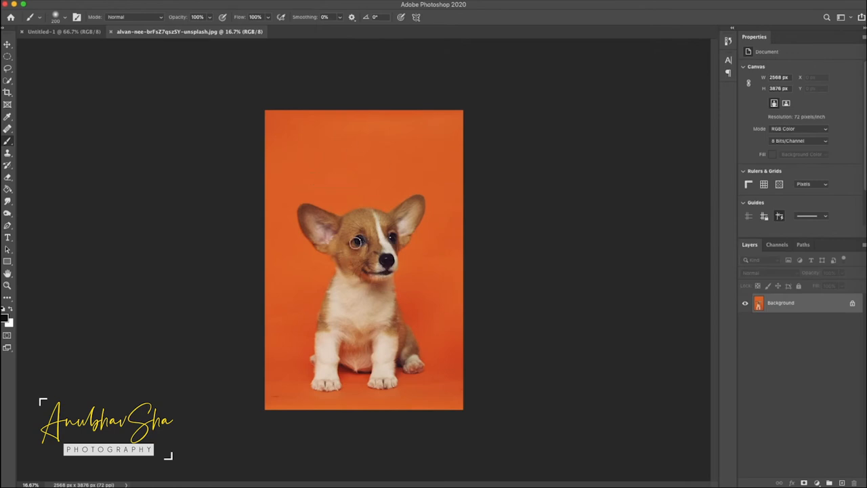
mouse_move(198, 41)
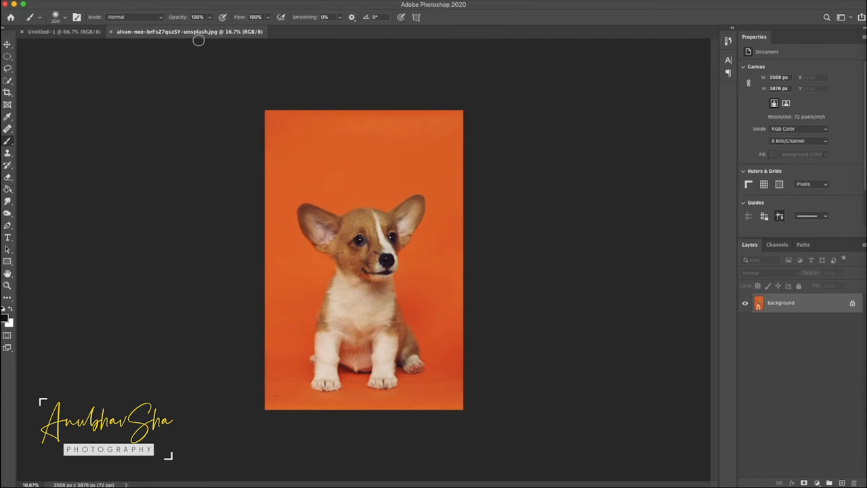
mouse_move(297, 132)
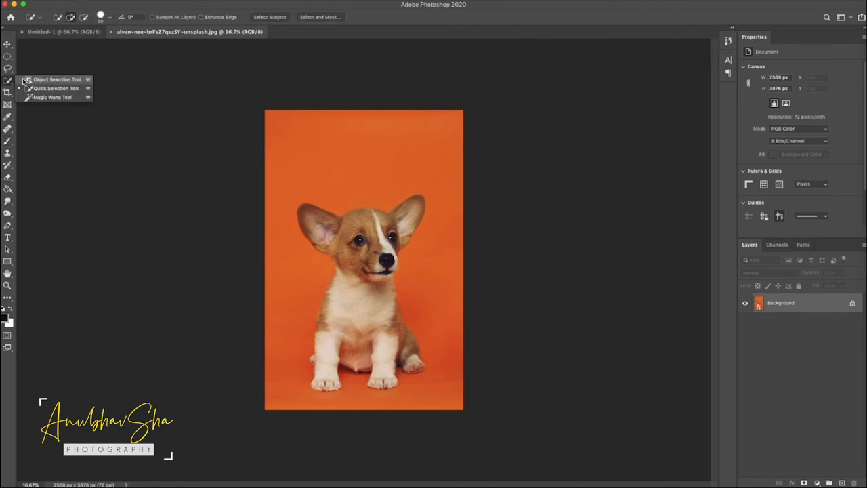
- Select the corgi with Object Selection, then output it via Select and Mask to a masked layer
left_click_drag(284, 180, 440, 393)
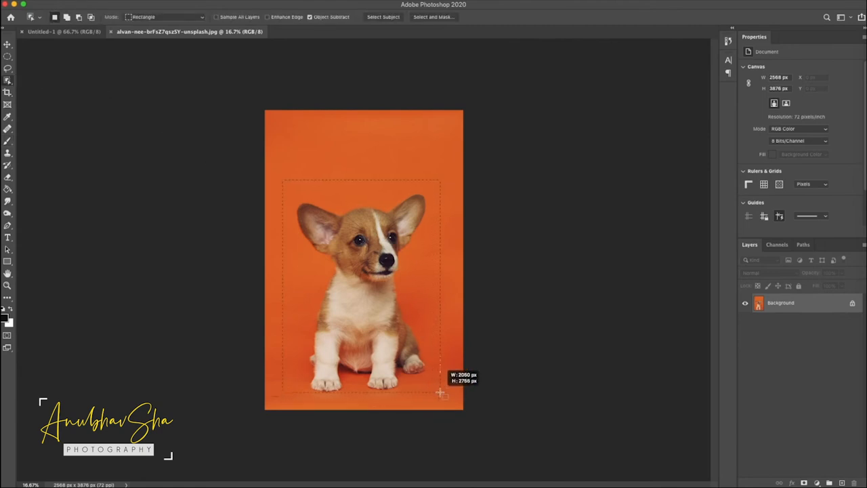
left_click(383, 16)
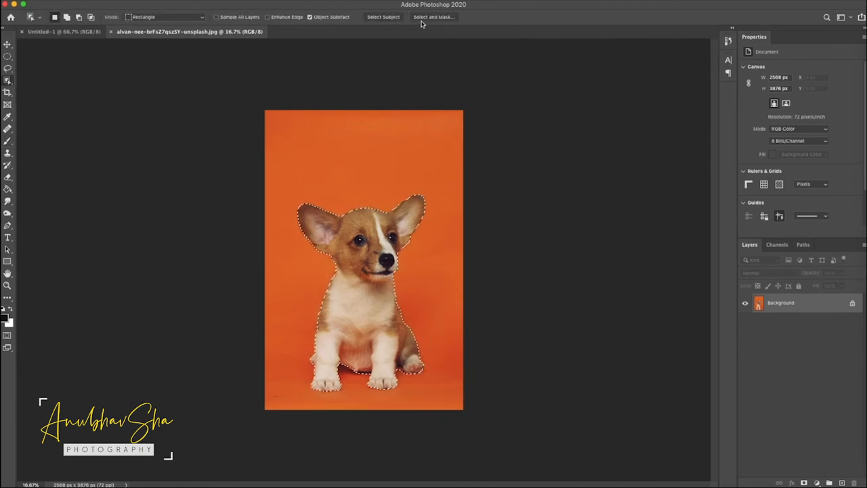
left_click(433, 17)
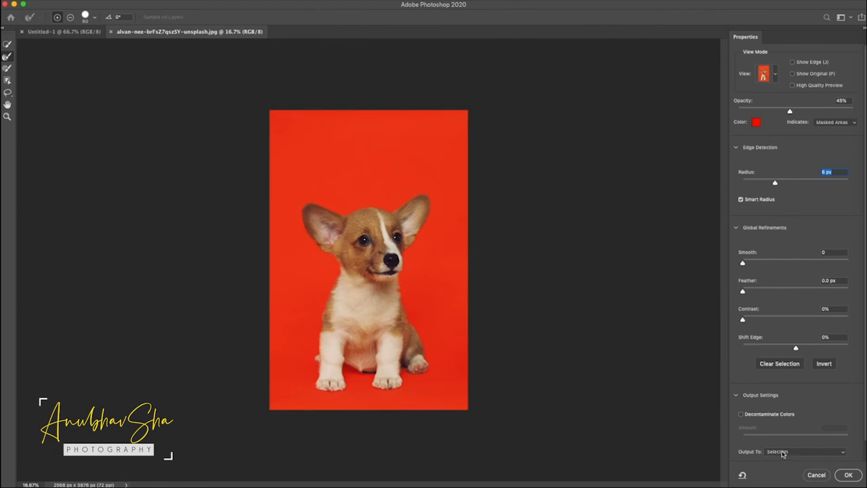
left_click(804, 451)
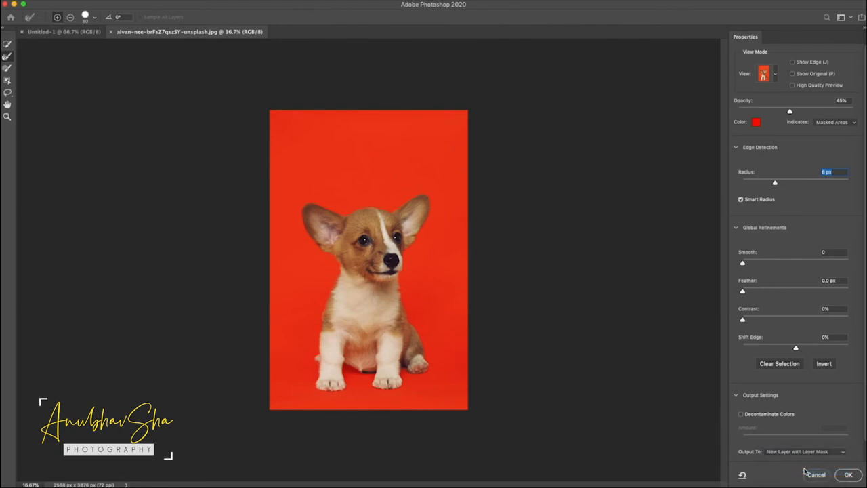
left_click(848, 474)
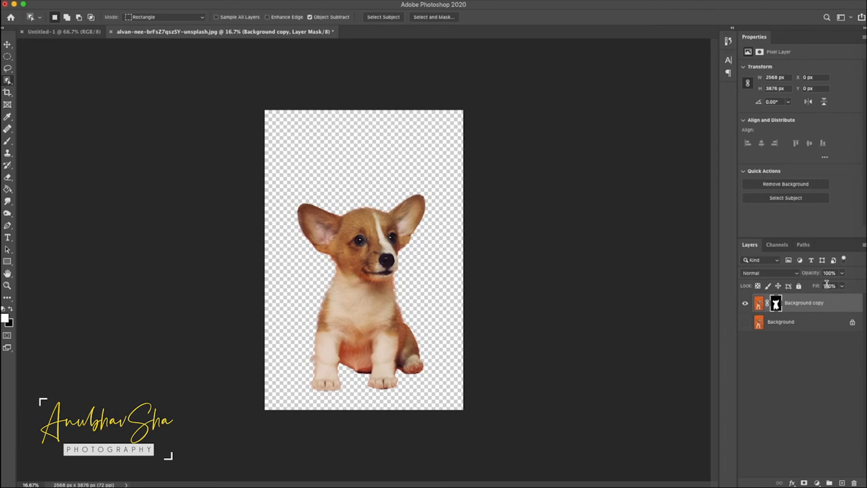
- Convert the cut-out to a smart object, add a puppy-masked #222222 fill, and reorder above white
right_click(804, 303)
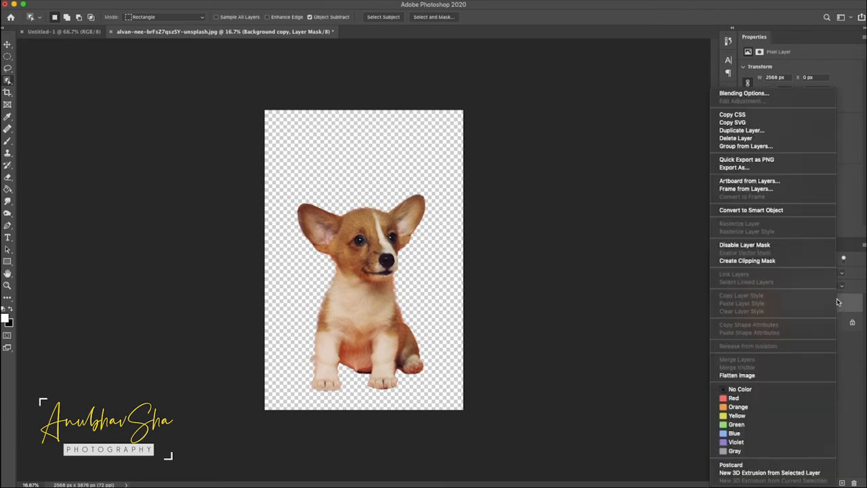
mouse_move(757, 210)
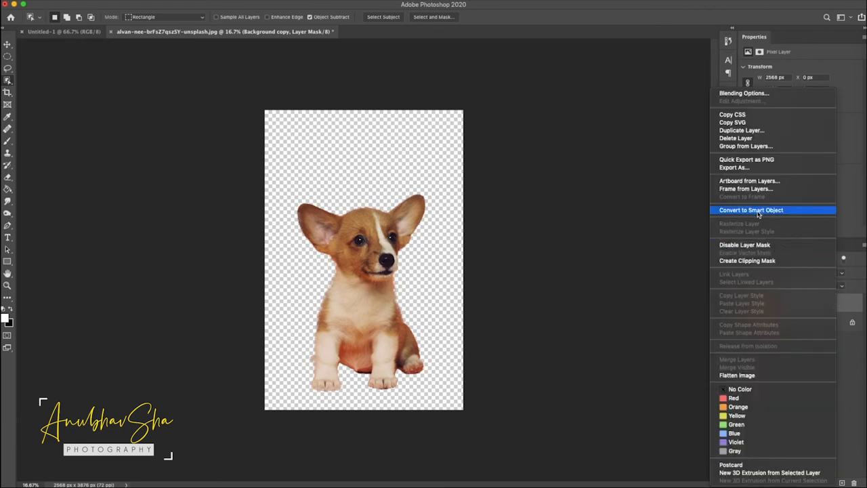
left_click(751, 210)
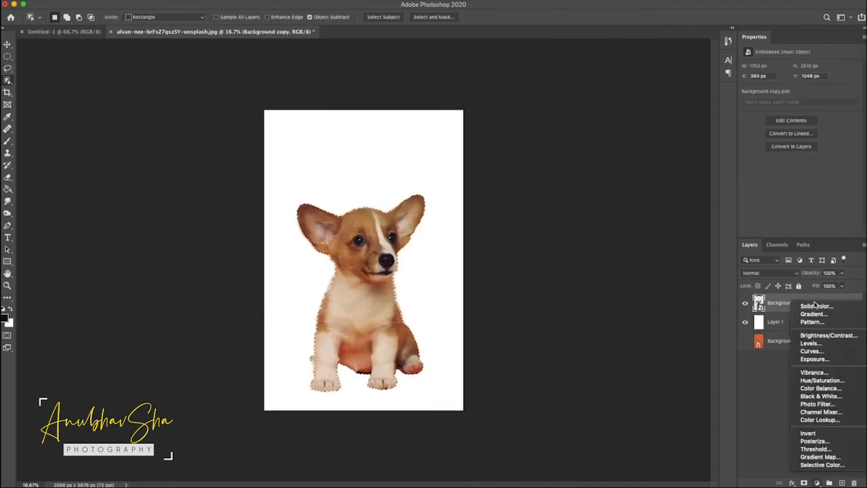
left_click(817, 305)
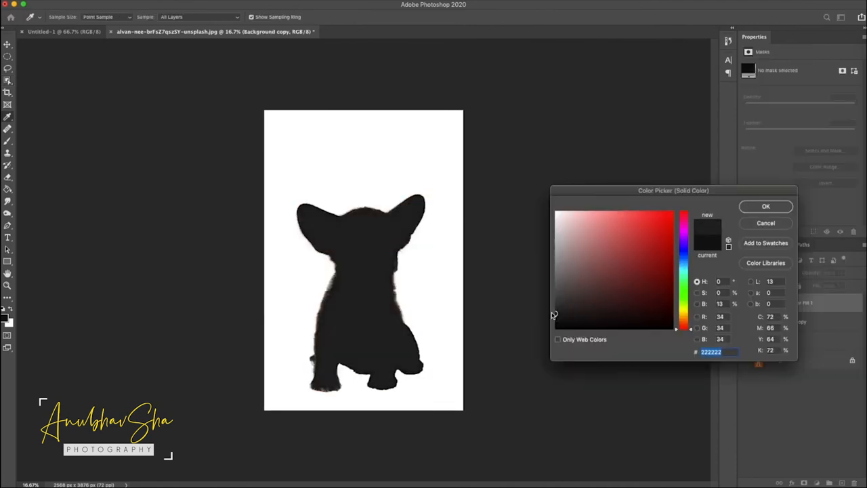
left_click(766, 206)
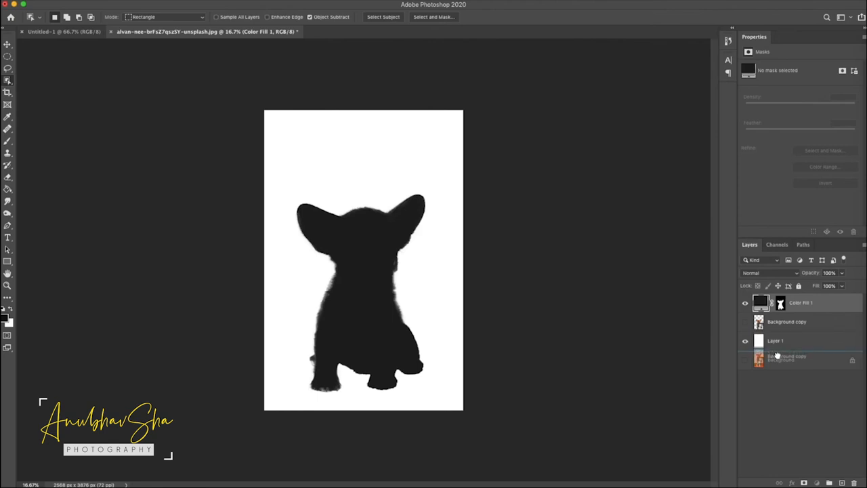
left_click(787, 341)
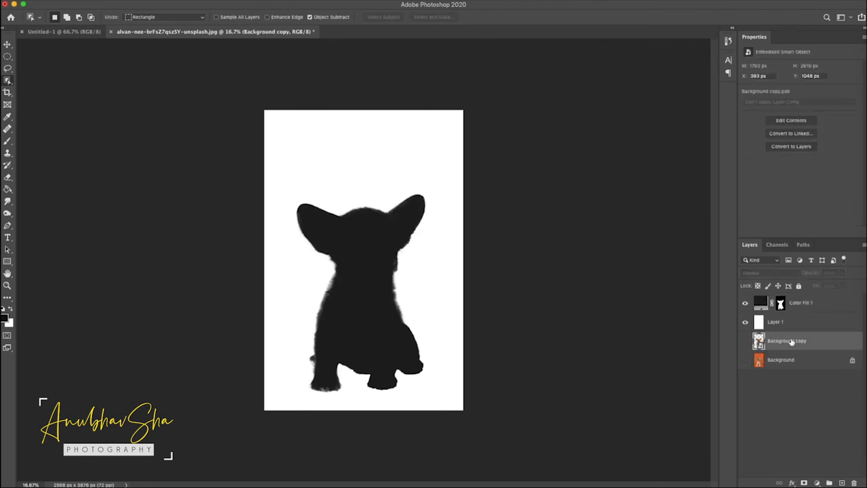
left_click(776, 321)
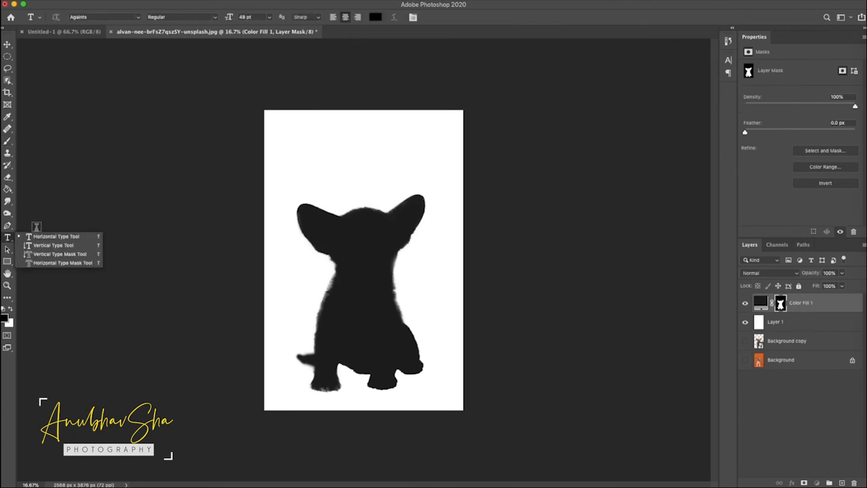
- Type 'Puppy' on the silhouette in white Rusty Cola Pen lettering
left_click(7, 237)
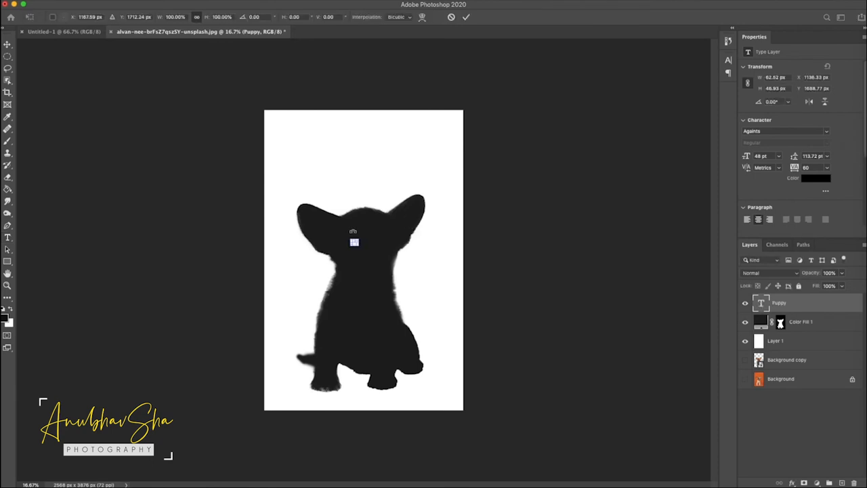
type("Puppy")
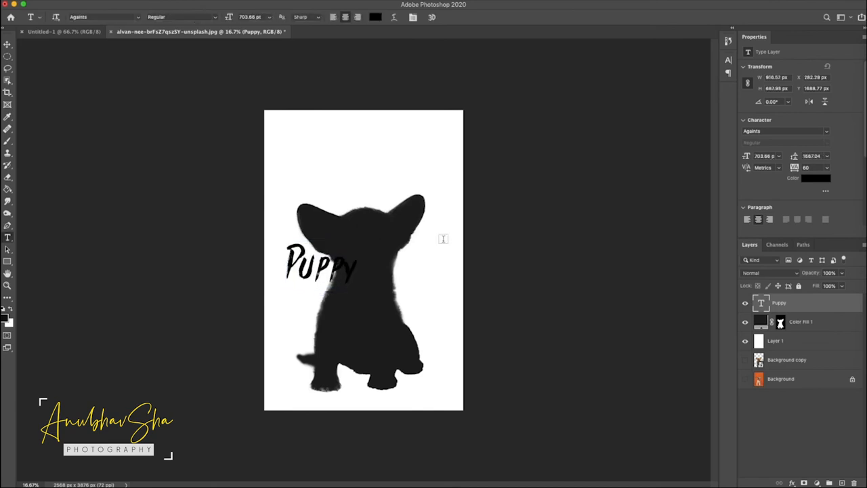
mouse_move(346, 286)
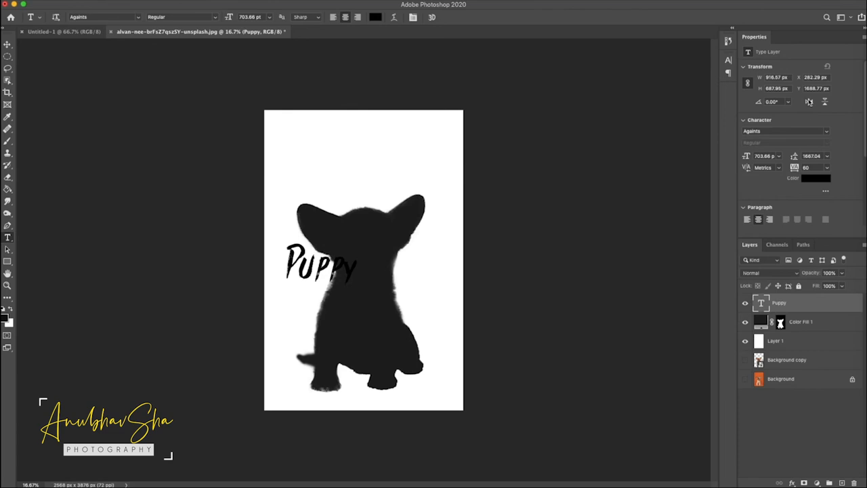
mouse_move(827, 134)
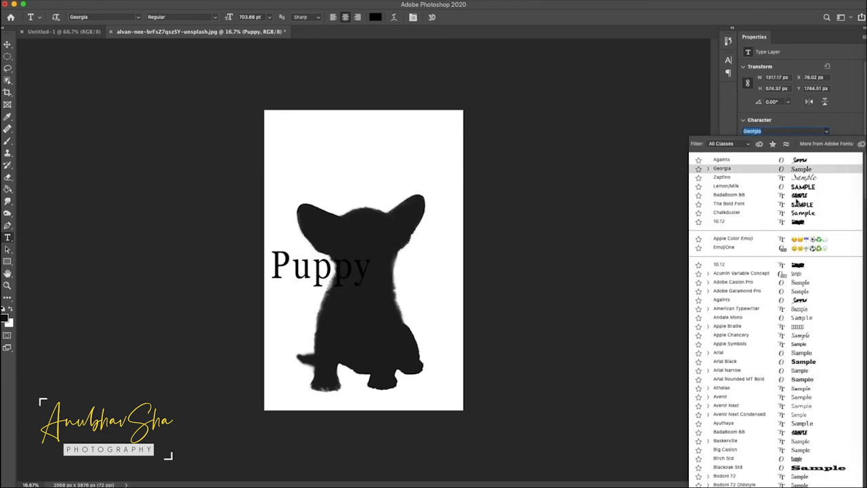
left_click(732, 282)
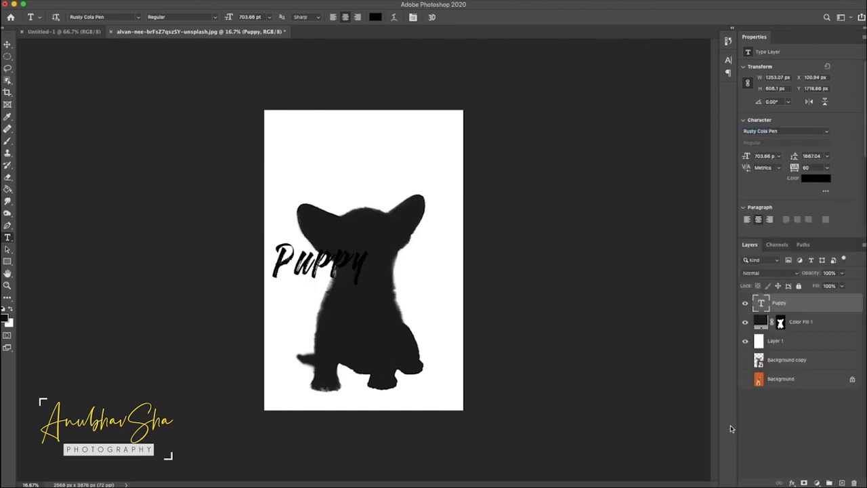
mouse_move(775, 175)
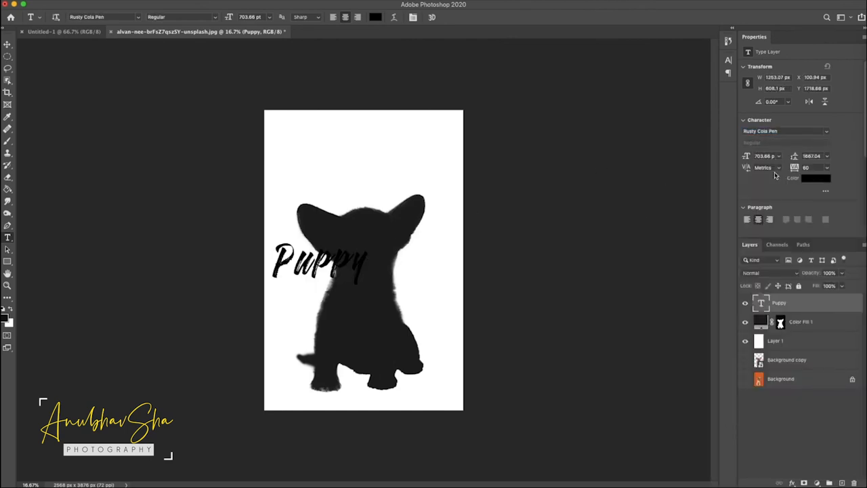
left_click(815, 178)
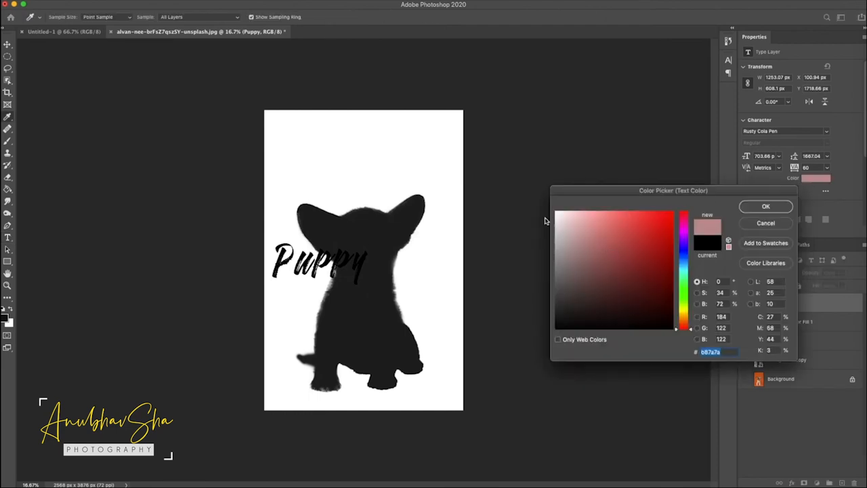
left_click(766, 206)
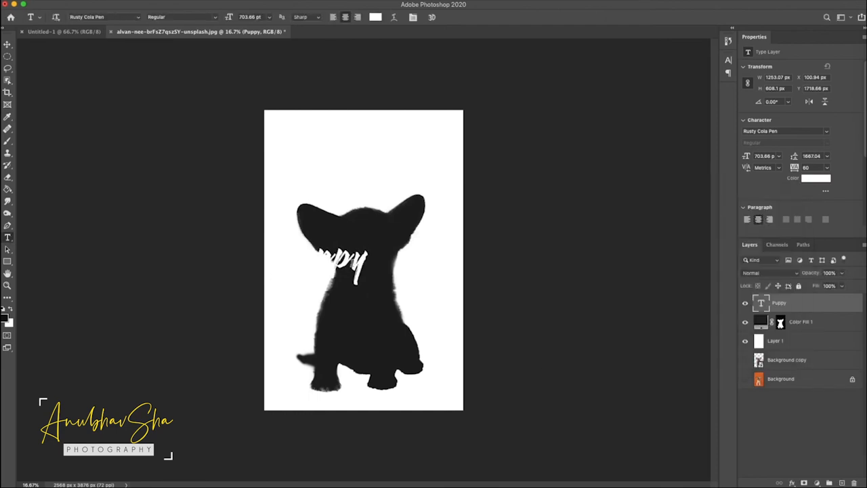
mouse_move(532, 249)
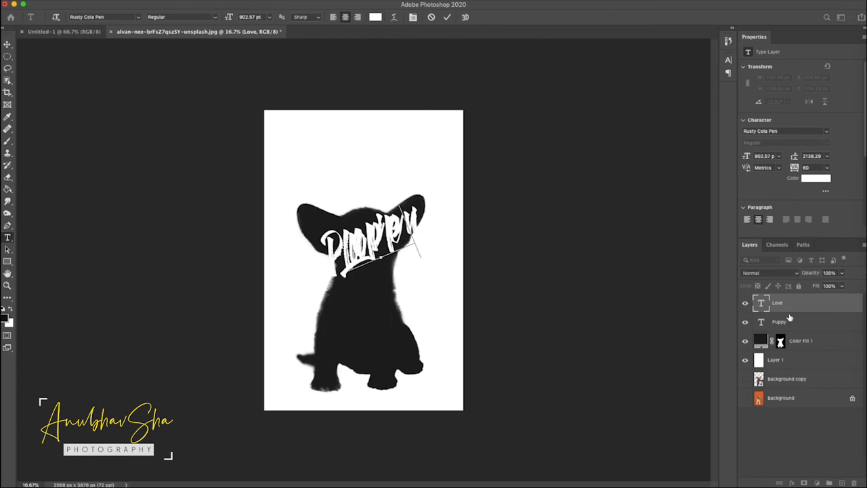
- Add 'is' and 'Love' lettering, scaling up and tilting 'Love' across the puppy's body
left_click(779, 322)
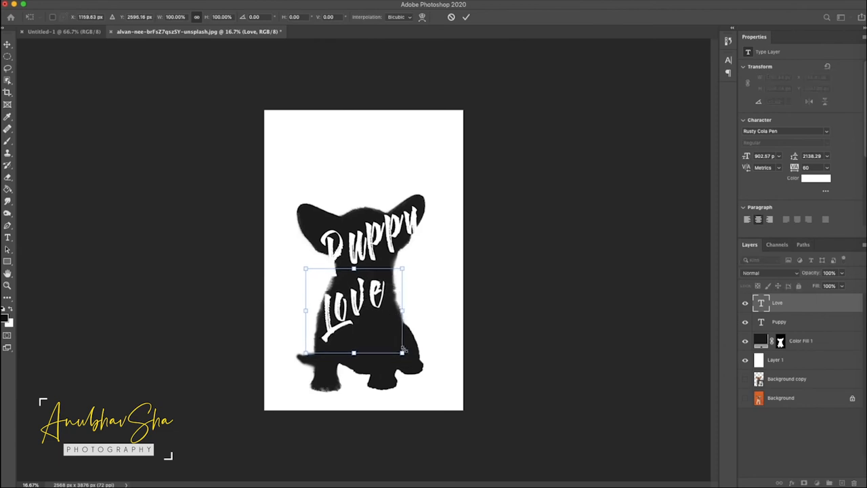
left_click_drag(403, 351, 433, 381)
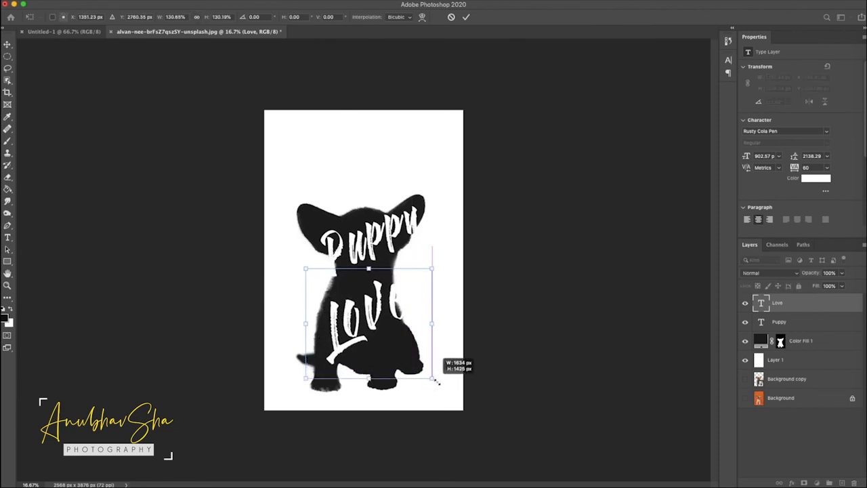
left_click_drag(431, 383, 432, 389)
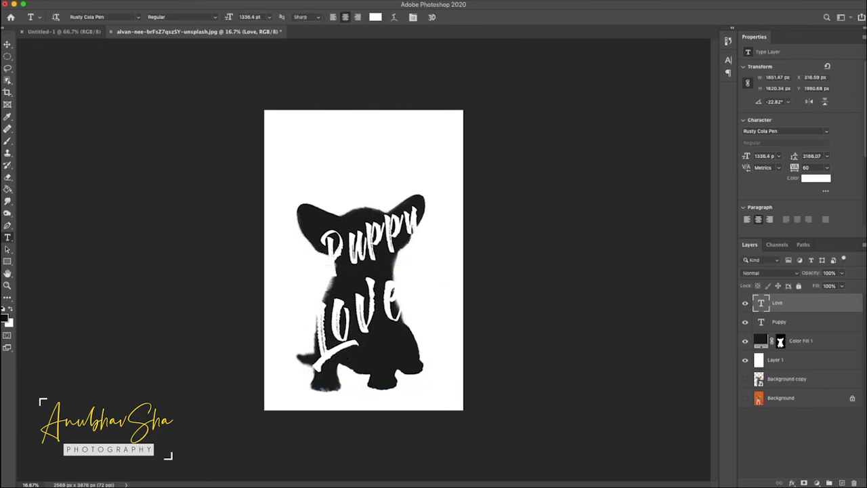
mouse_move(800, 304)
type("is")
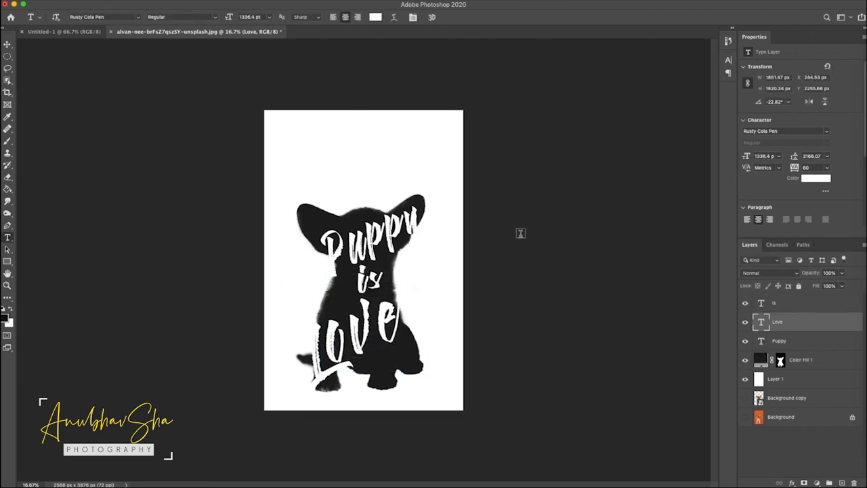
mouse_move(376, 218)
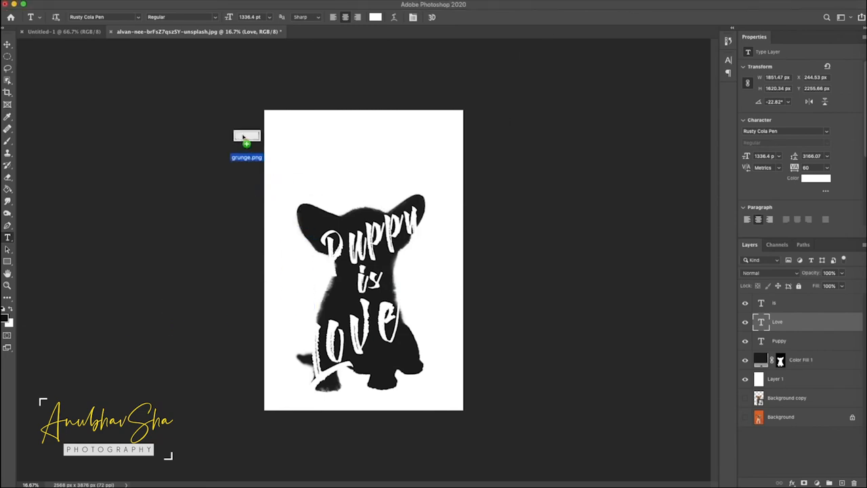
- Drag grunge.png onto the canvas and merge the type layers into Color Fill 1
left_click_drag(247, 139, 364, 261)
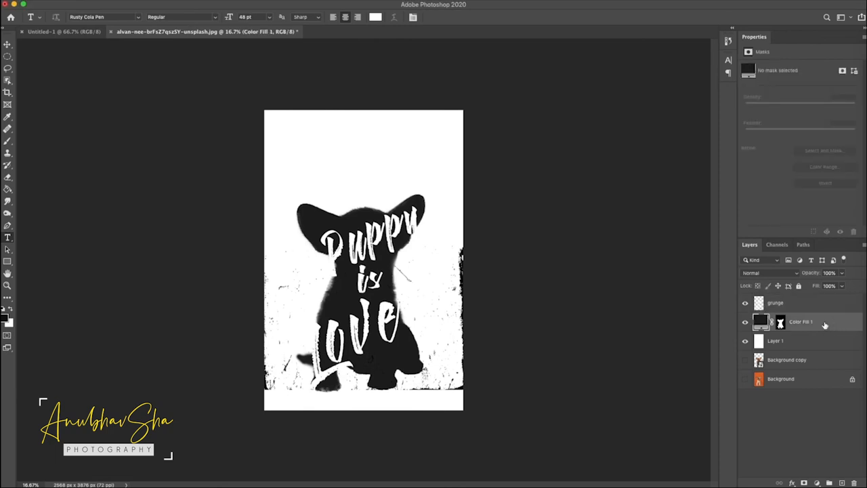
- Convert Color Fill 1 to a smart object and add a layer mask
right_click(800, 321)
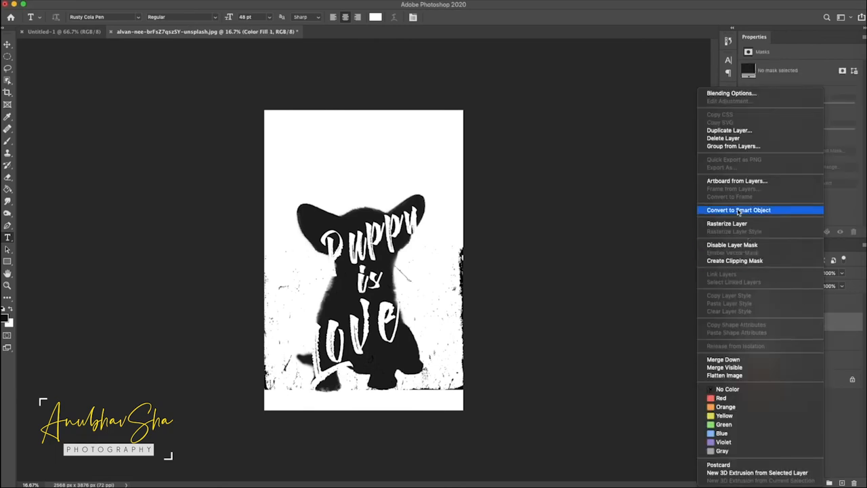
left_click(738, 209)
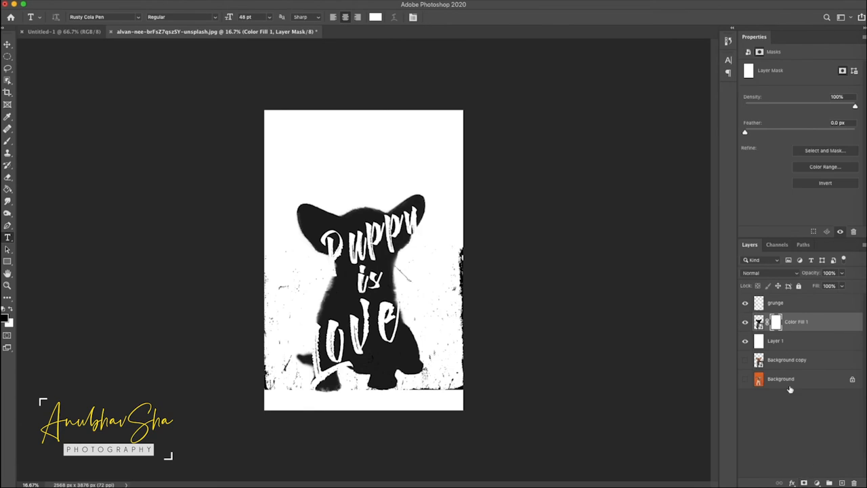
left_click(825, 183)
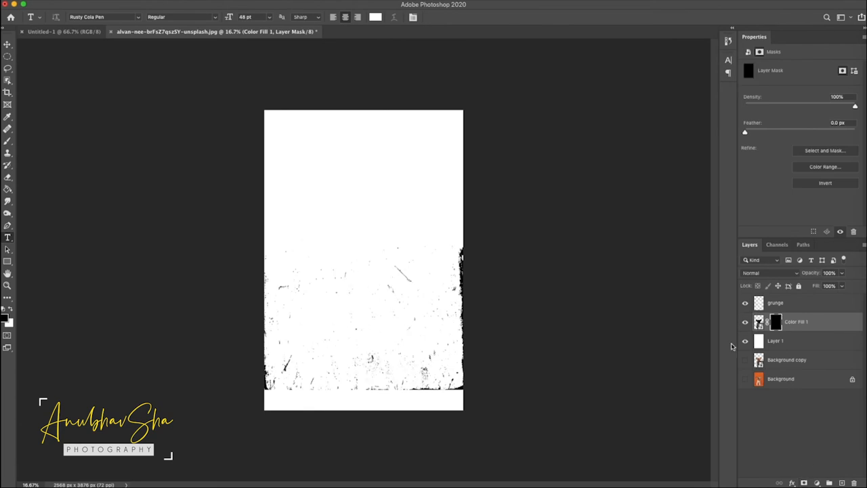
left_click(825, 182)
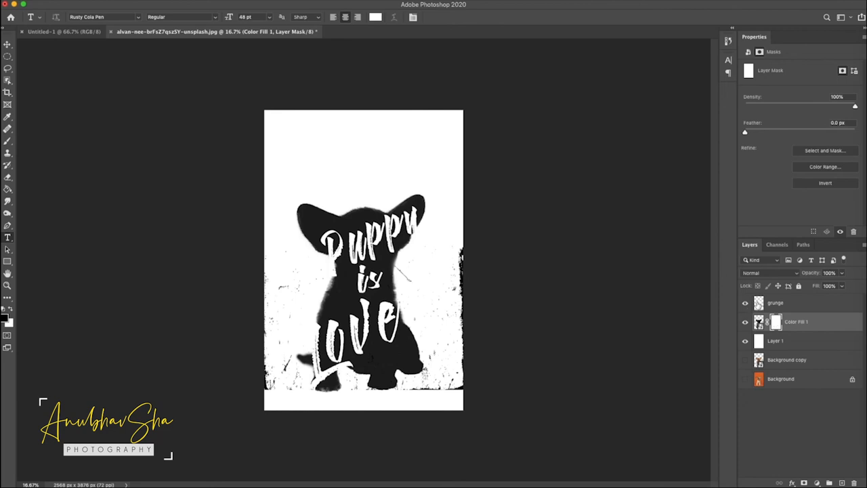
mouse_move(759, 303)
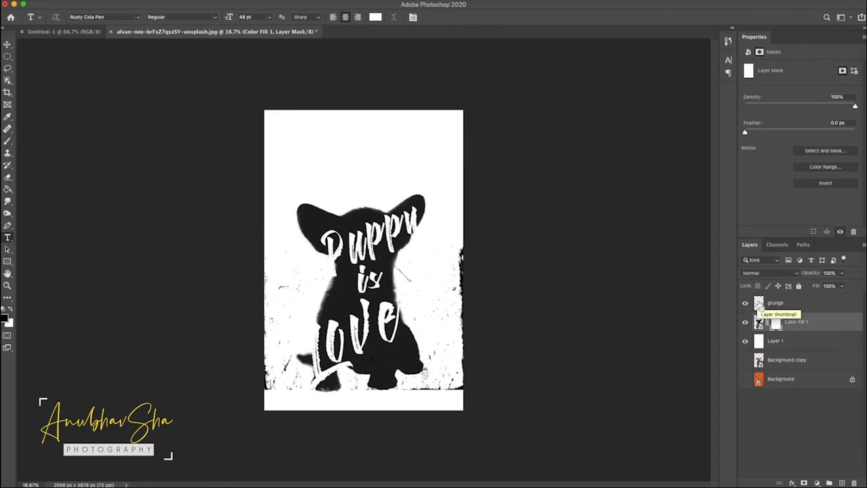
- Fill the mask from the grunge texture's selection and hide the white background layer
left_click(759, 322)
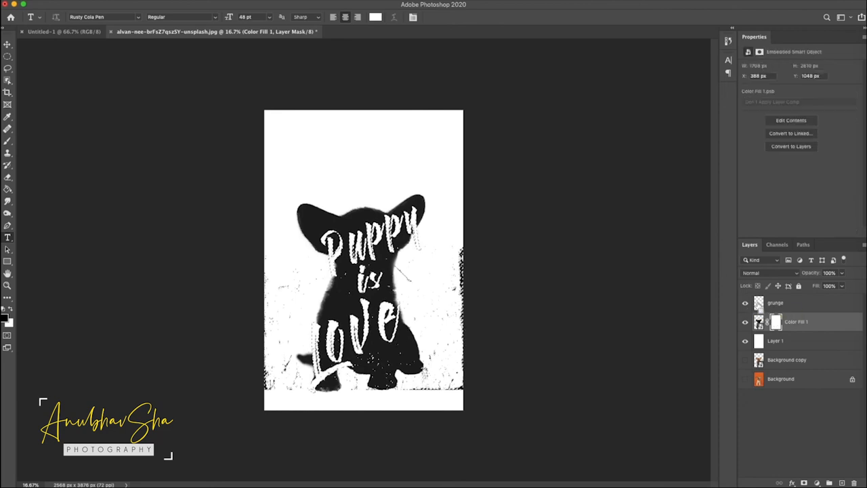
left_click(777, 321)
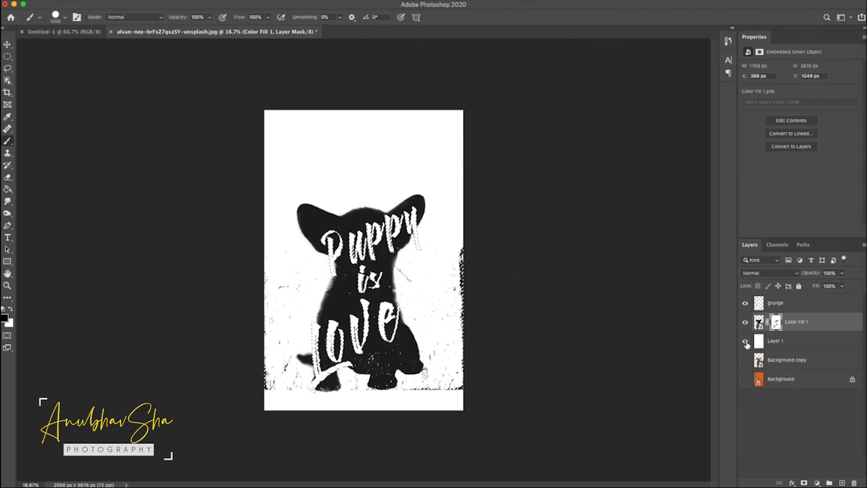
left_click(745, 341)
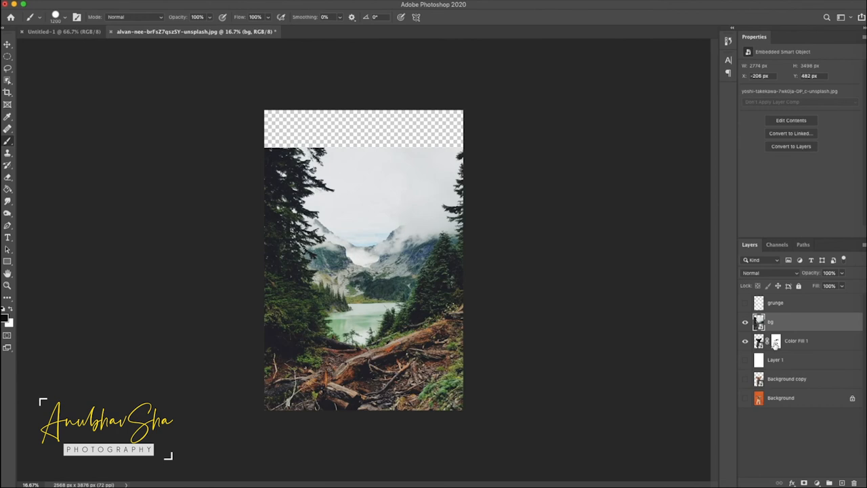
mouse_move(774, 332)
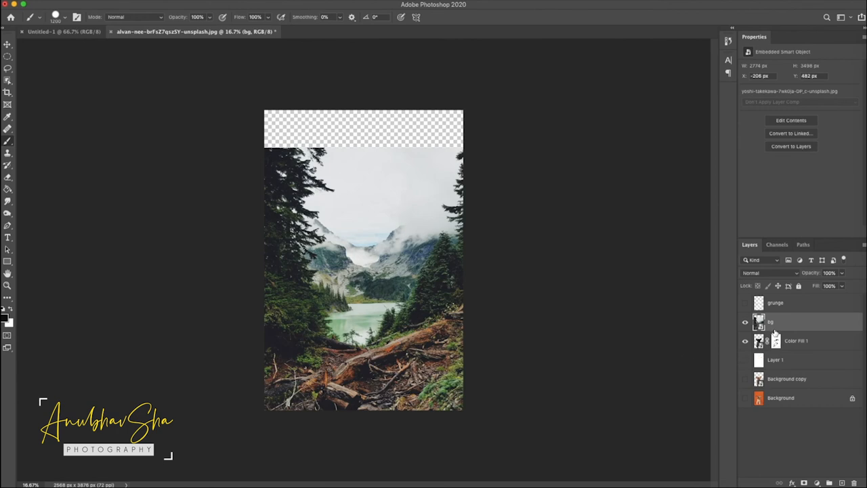
mouse_move(805, 312)
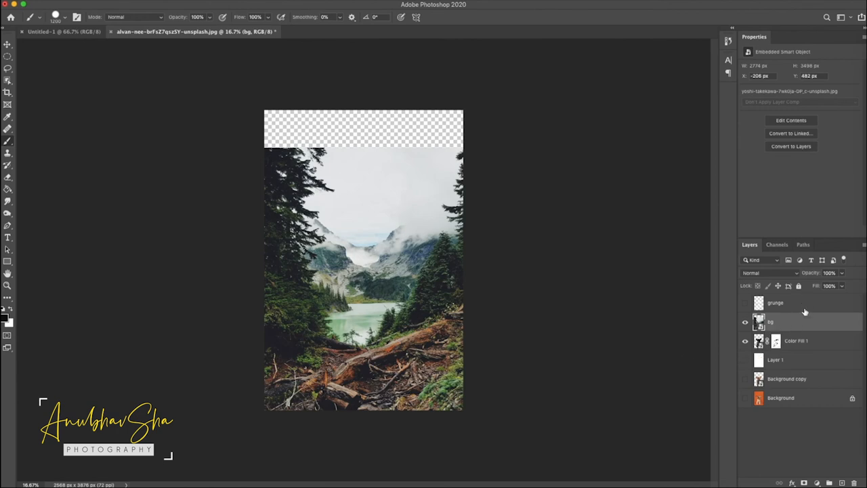
- Clip the 'bg' lake photo layer to the silhouette and restore Layer 1
right_click(776, 322)
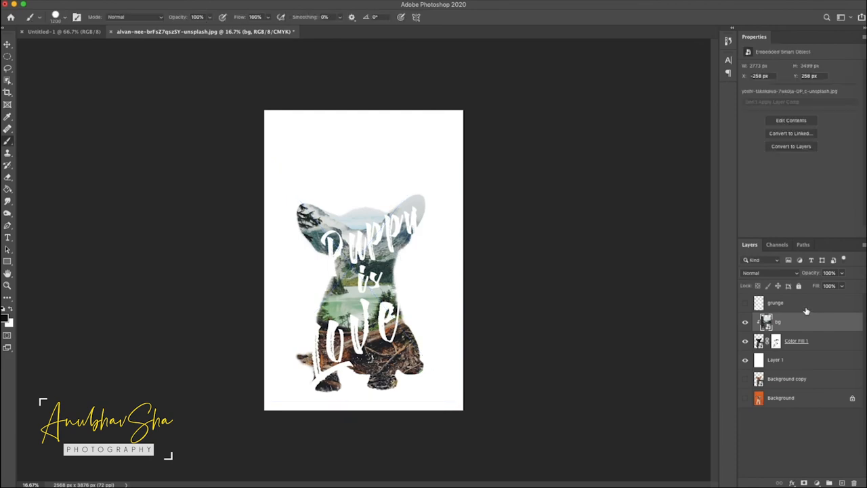
left_click(775, 303)
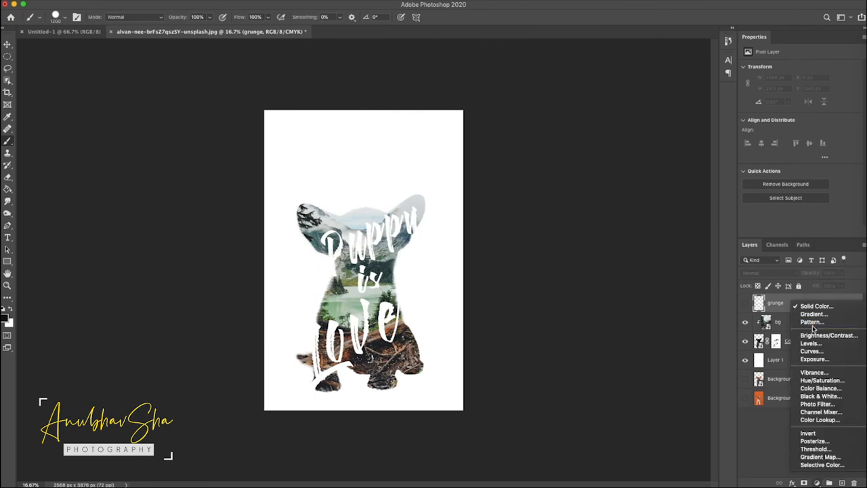
- Add a Curves adjustment layer and bend the RGB curve into a gentle S-shape
left_click(810, 351)
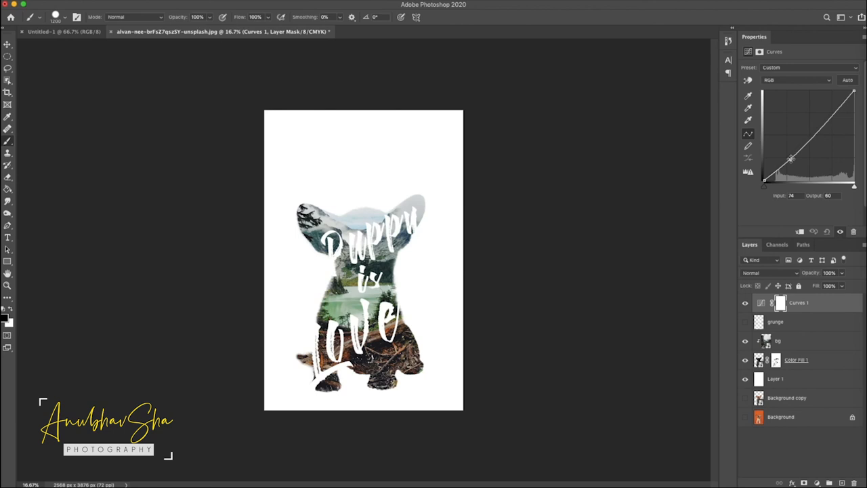
left_click_drag(790, 159, 828, 115)
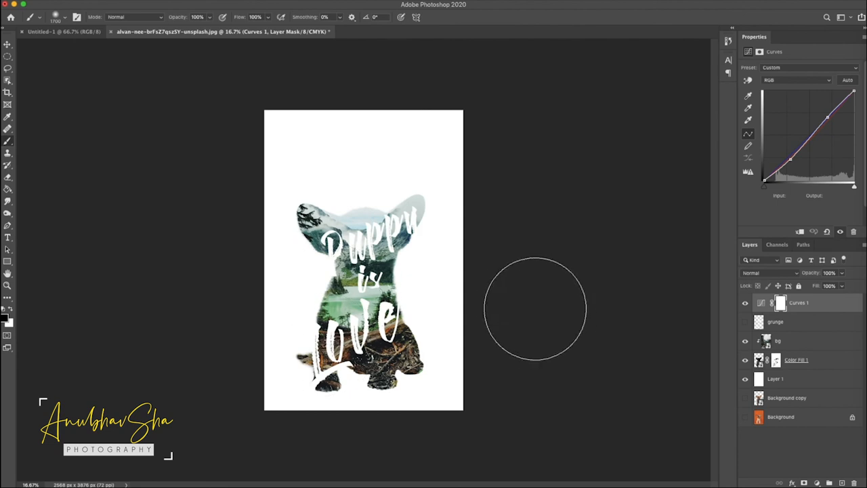
mouse_move(549, 325)
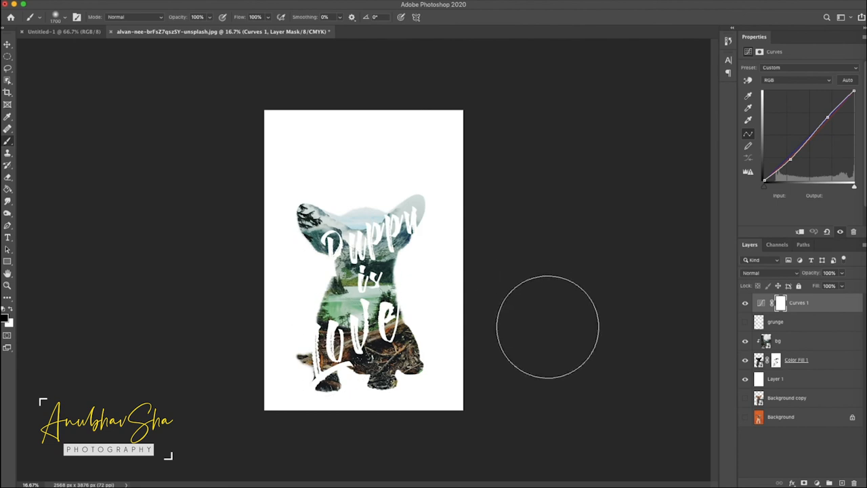